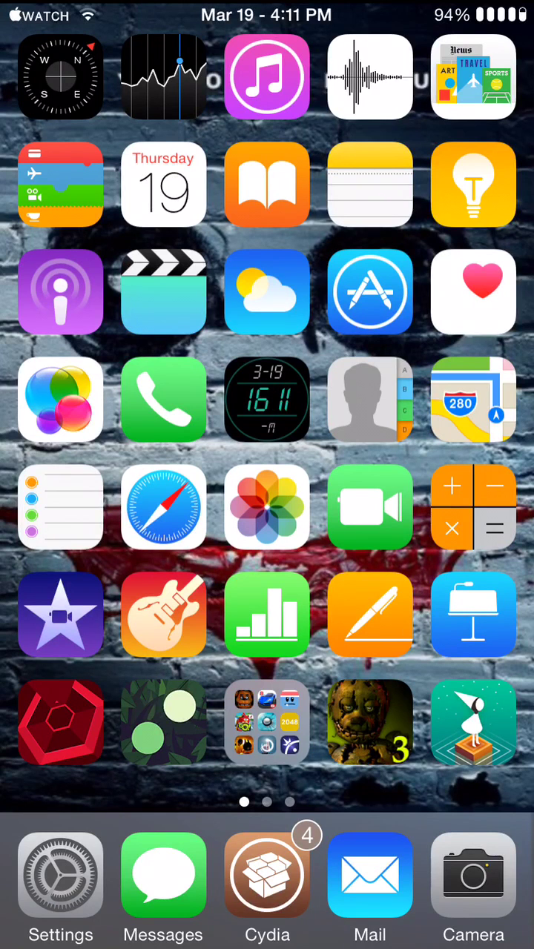
Step: Launch Cydia from the Home Screen dock
{"action": "left_click", "coordinate": [267, 875]}
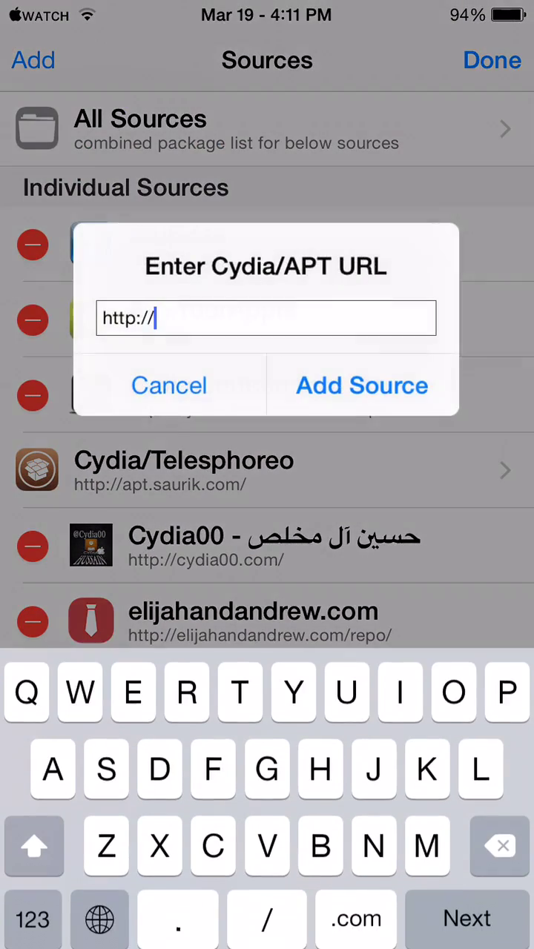
{"action": "type", "text": "repo.h"}
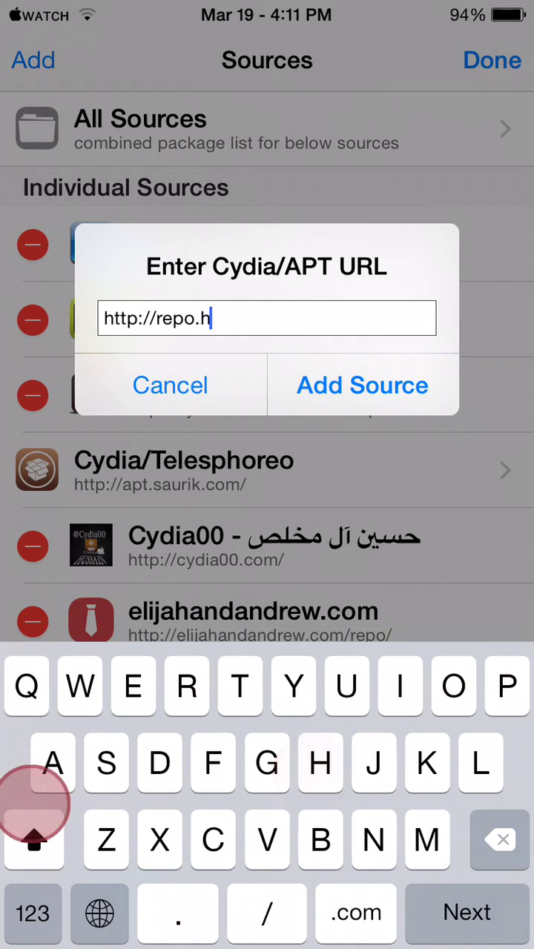
{"action": "left_click", "coordinate": [427, 763]}
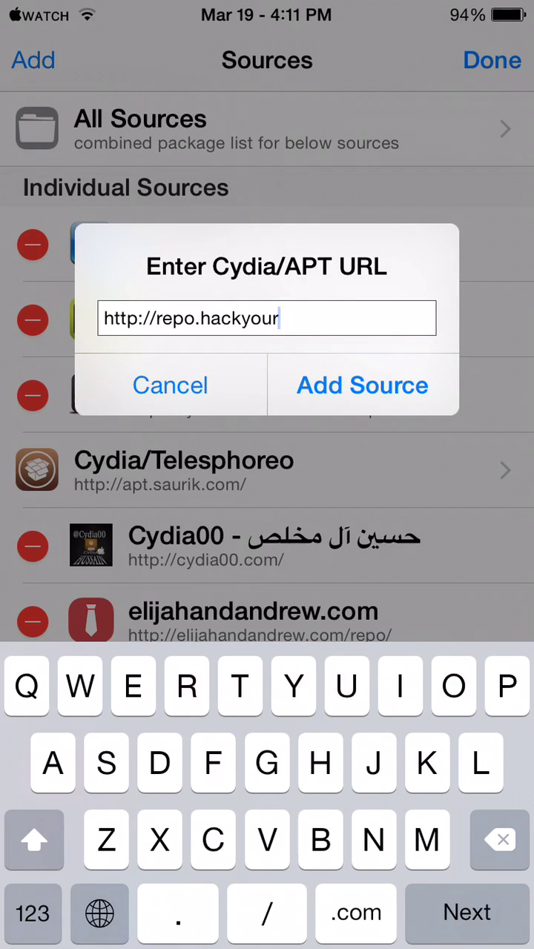
{"action": "type", "text": "iphon"}
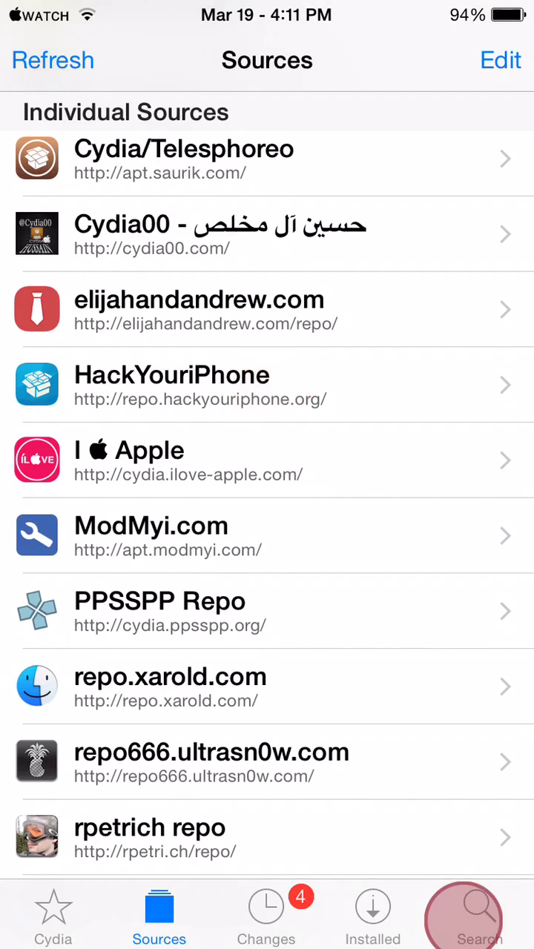
{"action": "left_click", "coordinate": [463, 915]}
{"action": "type", "text": "Remote mes"}
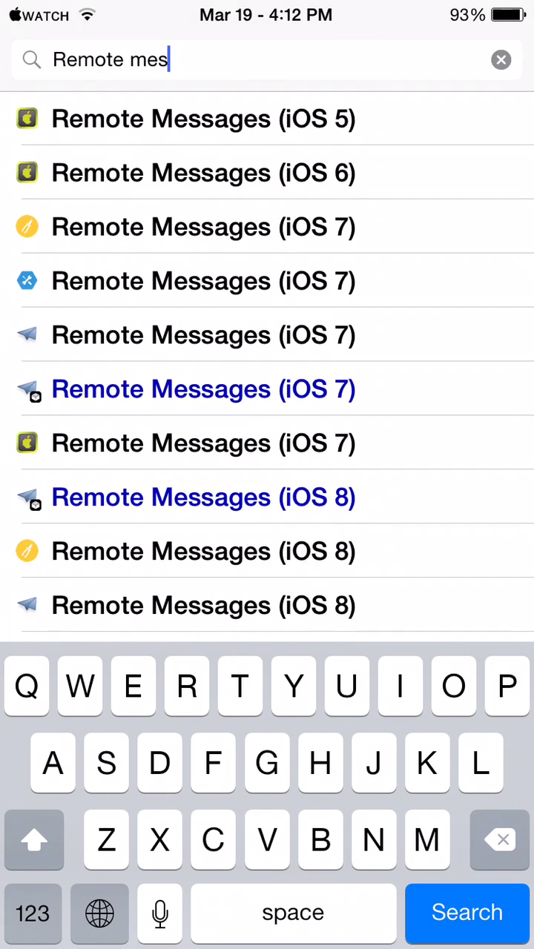
{"action": "left_click", "coordinate": [499, 840]}
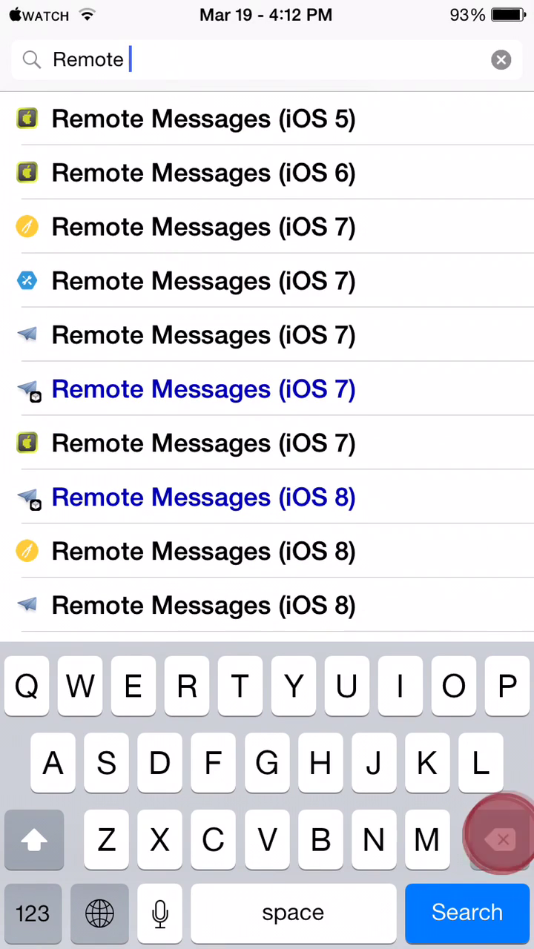
{"action": "left_click", "coordinate": [501, 59]}
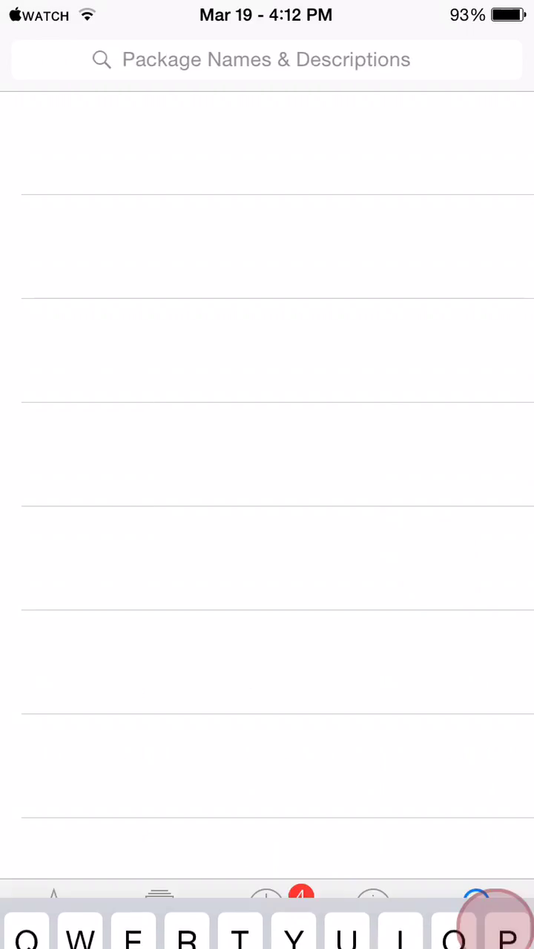
{"action": "left_click", "coordinate": [159, 914]}
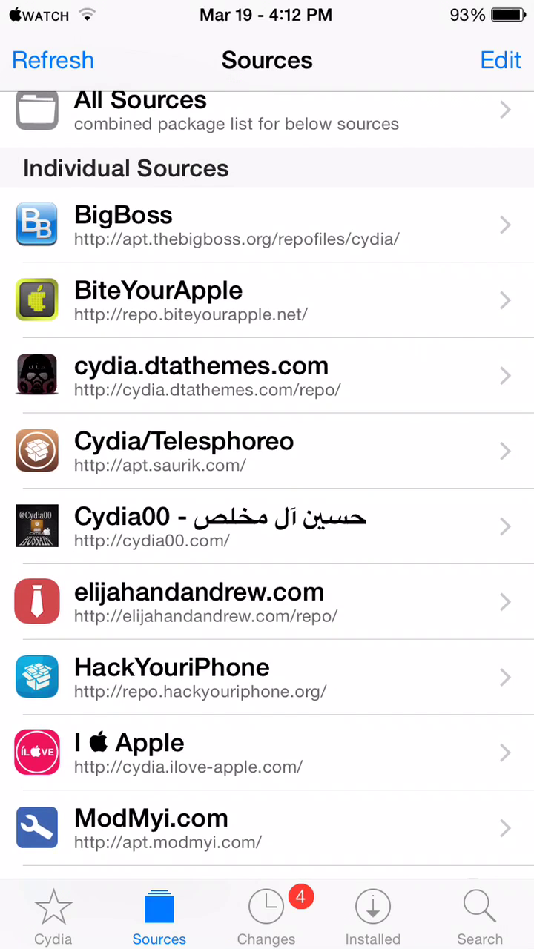
Step: Search packages for "Remote" to list Remote Messages for iOS 5–8
{"action": "left_click", "coordinate": [479, 913]}
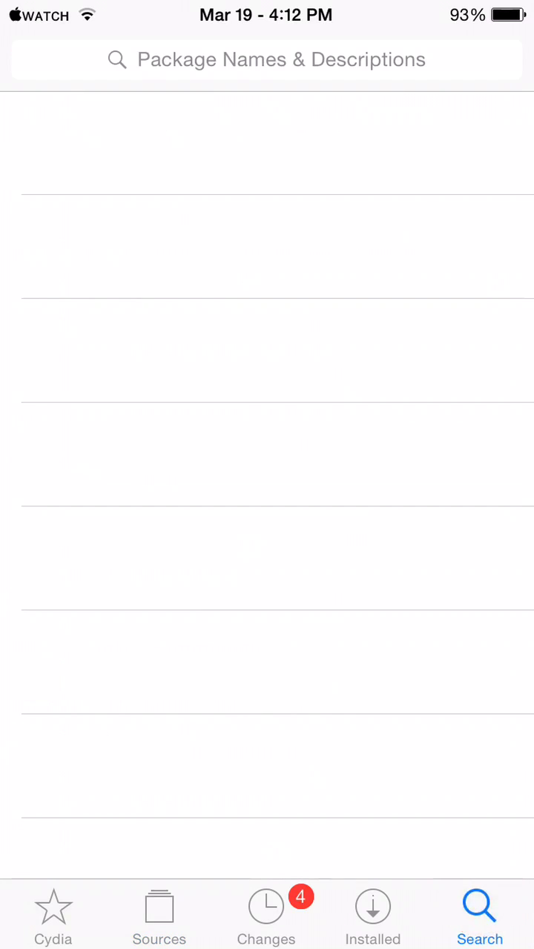
{"action": "left_click", "coordinate": [480, 914]}
{"action": "type", "text": "Remo"}
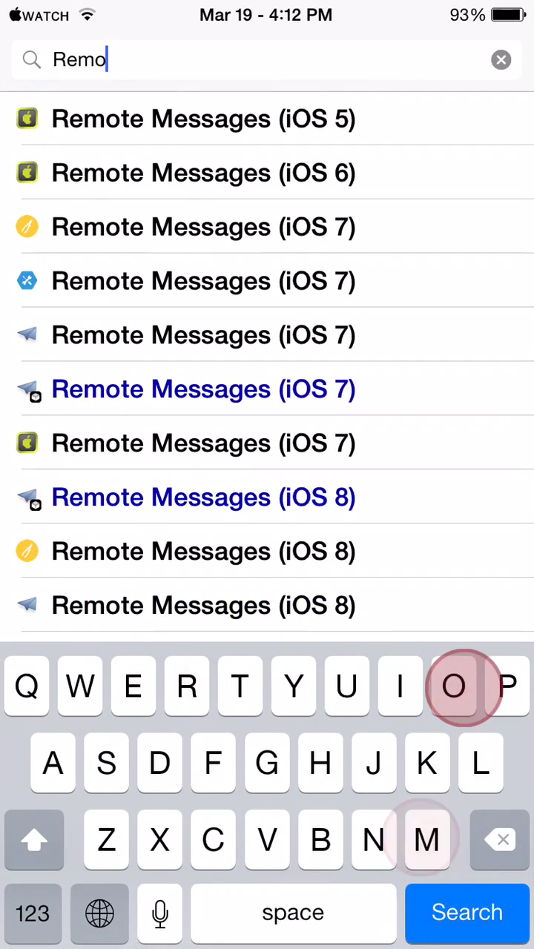
{"action": "type", "text": "te"}
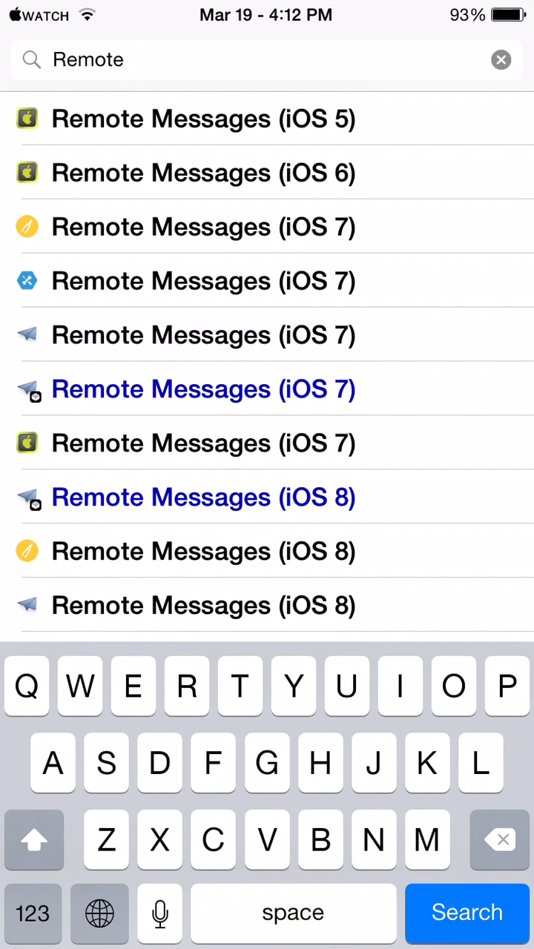